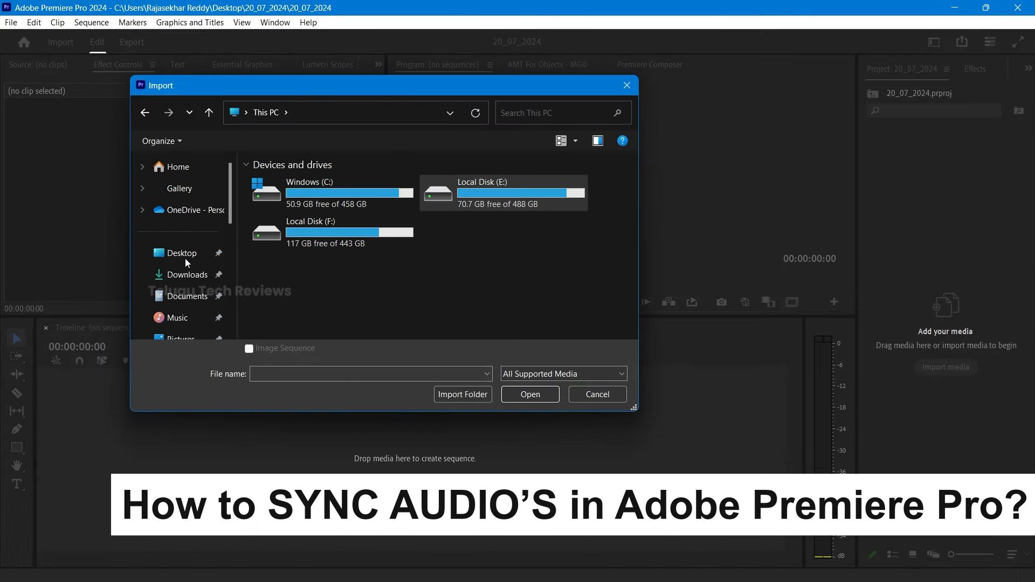
# Import the Raw folder from Desktop > 20_07_2024 and open the Raw bin to list its 32 clips.
pyautogui.click(181, 252)
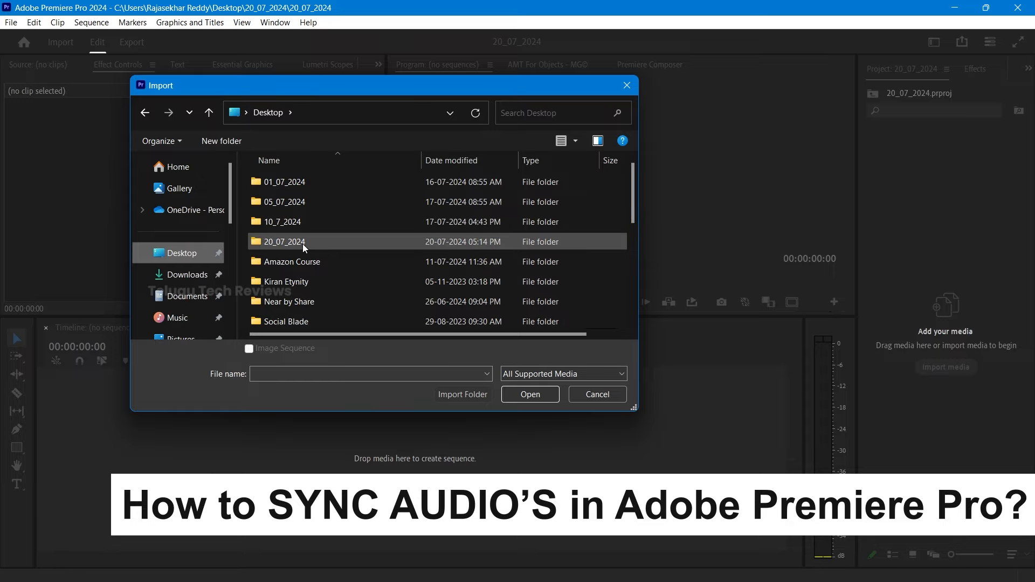
pyautogui.doubleClick(284, 242)
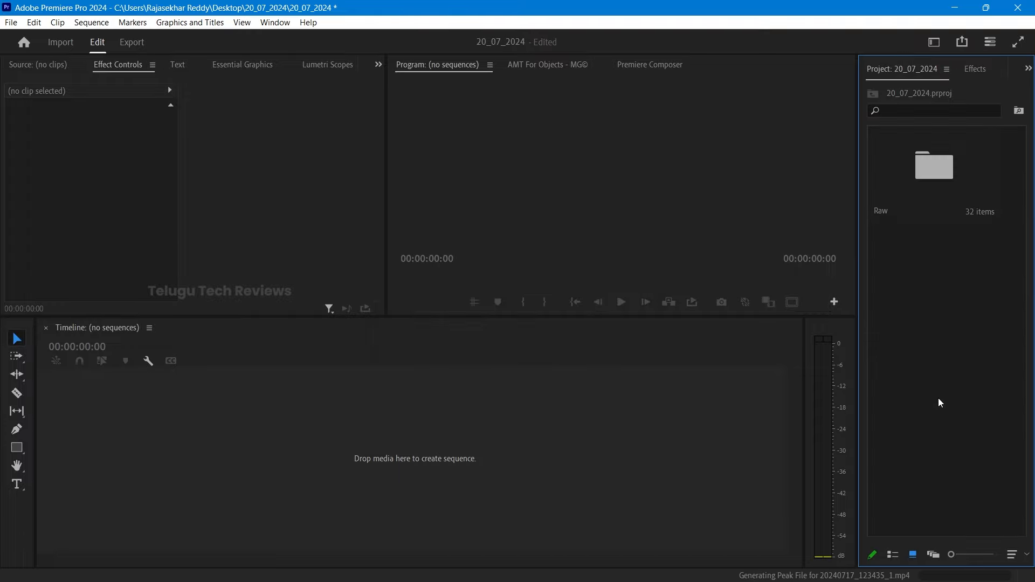
pyautogui.click(934, 168)
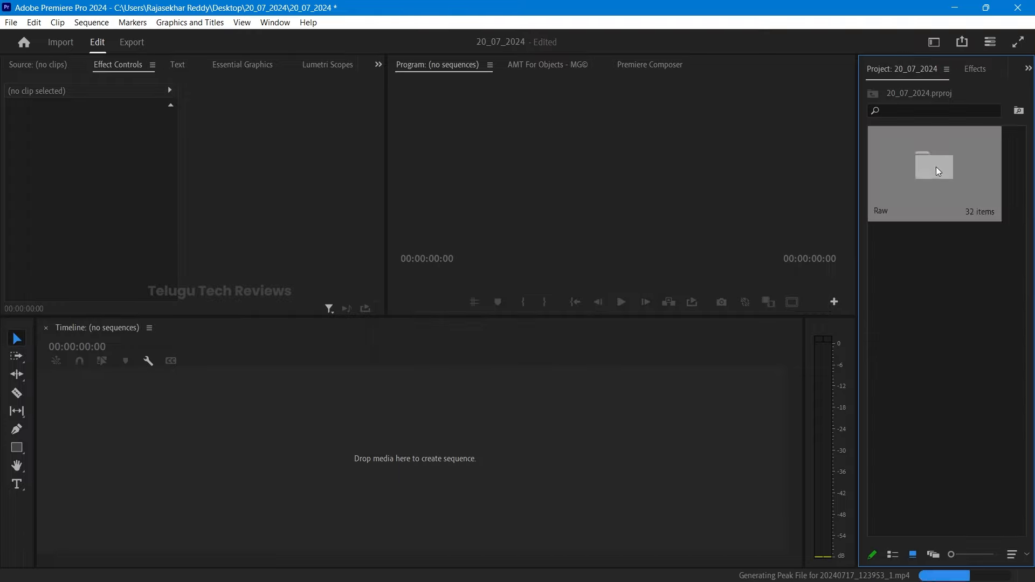
pyautogui.doubleClick(933, 165)
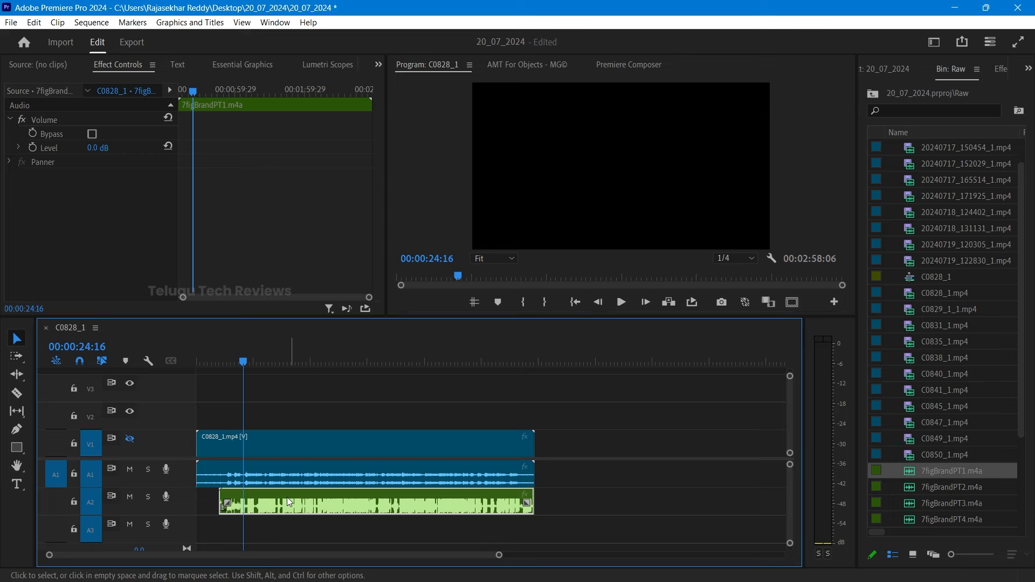
# Select 7figBrandPT1.m4a and camera clip C0828_1.mp4 in the sequence to inspect their audio.
pyautogui.click(386, 442)
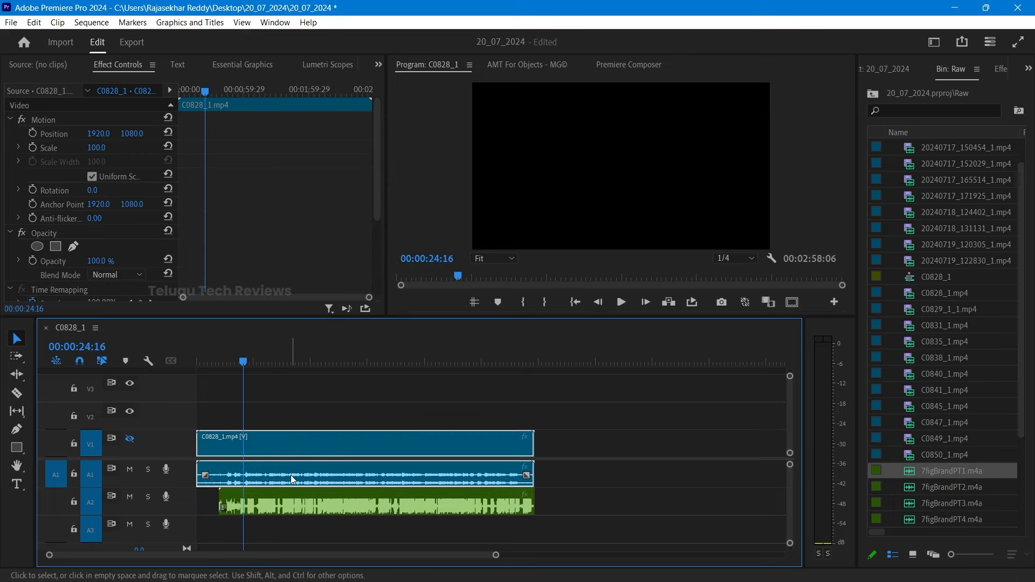
pyautogui.click(601, 481)
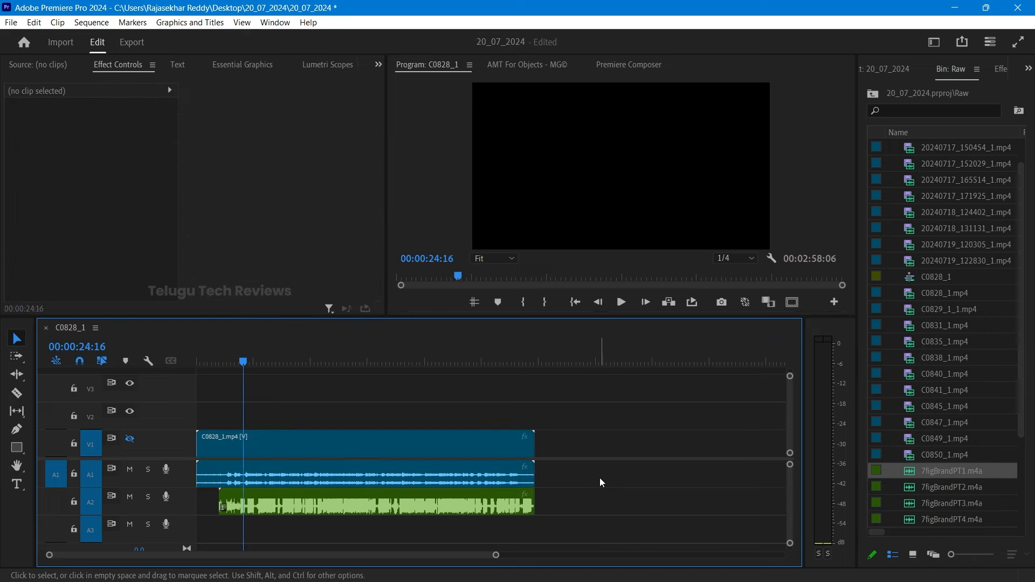
pyautogui.click(363, 443)
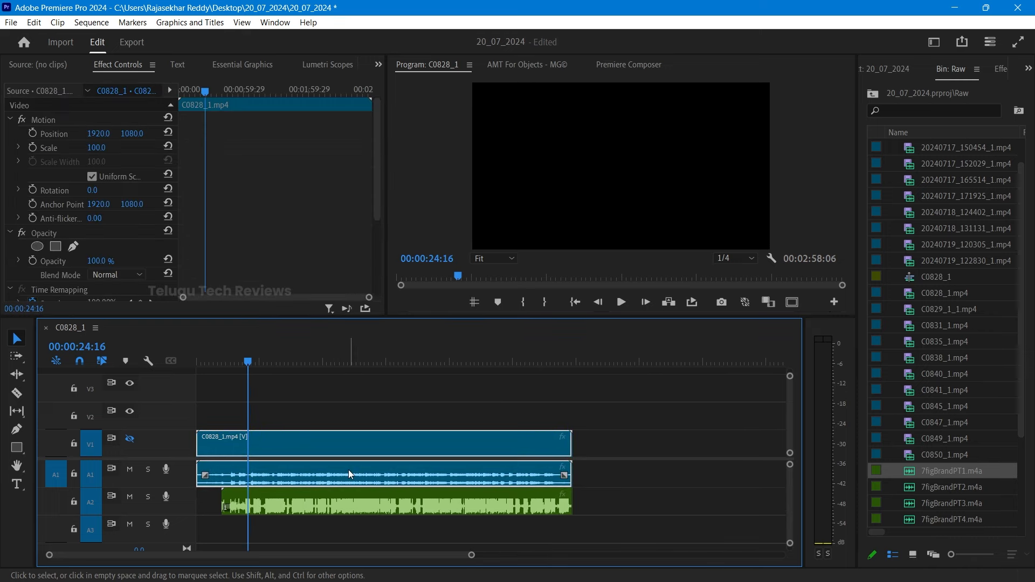
pyautogui.scroll(-3)
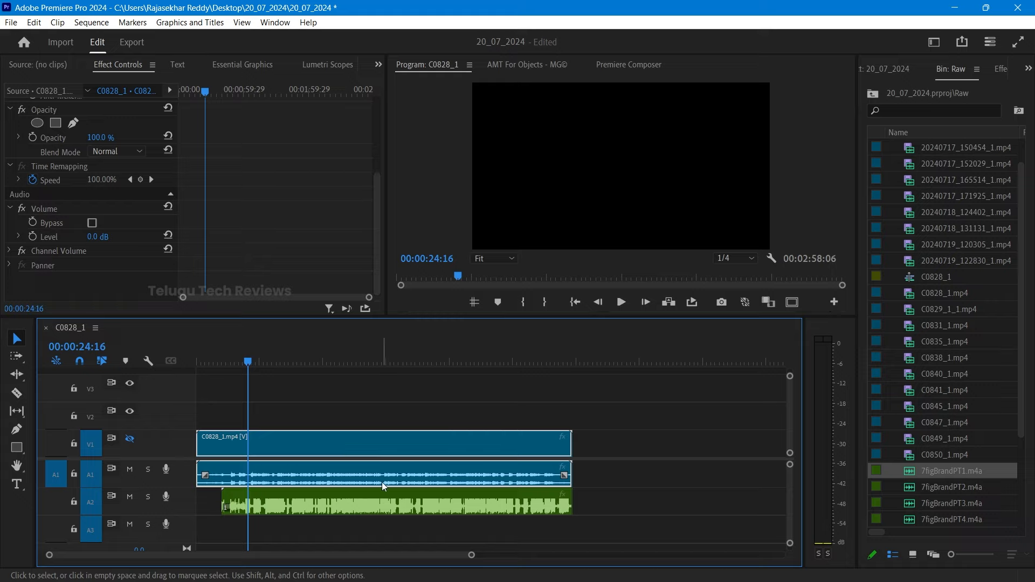
pyautogui.moveTo(472, 488)
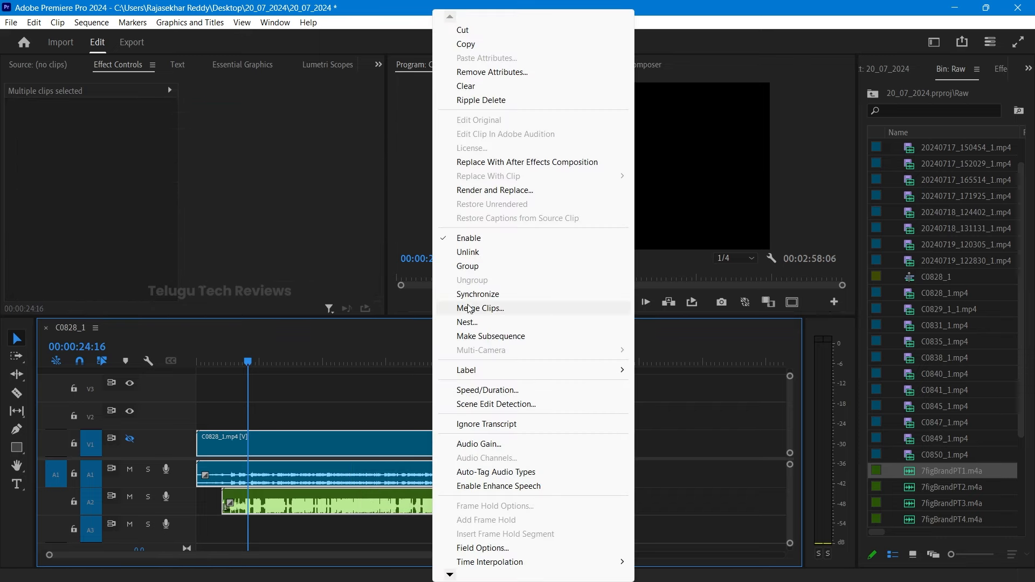
# Synchronize C0828_1.mp4 with the external recording by audio channel 1 so their waveforms align.
pyautogui.click(478, 293)
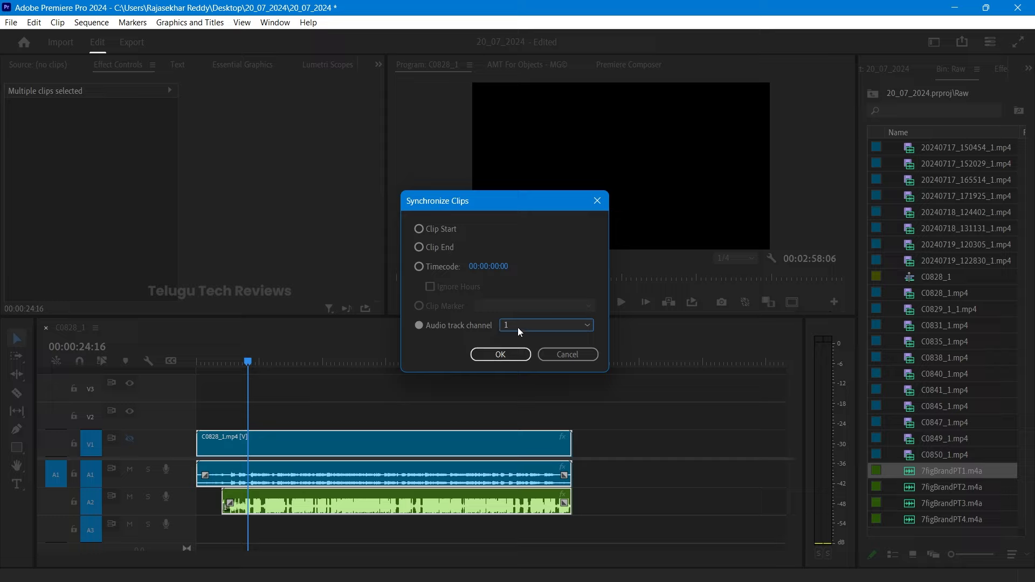
pyautogui.moveTo(536, 330)
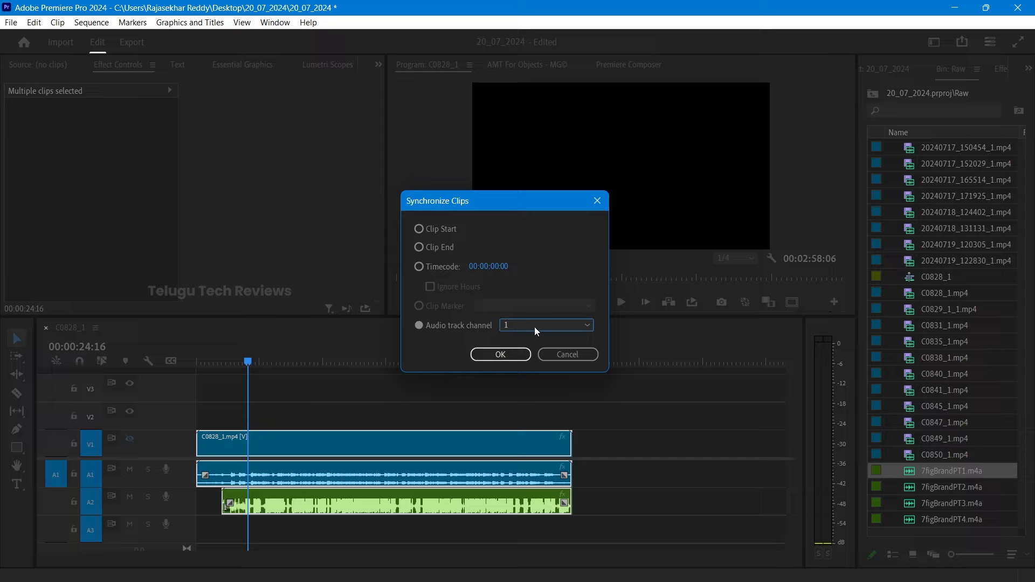
pyautogui.moveTo(348, 487)
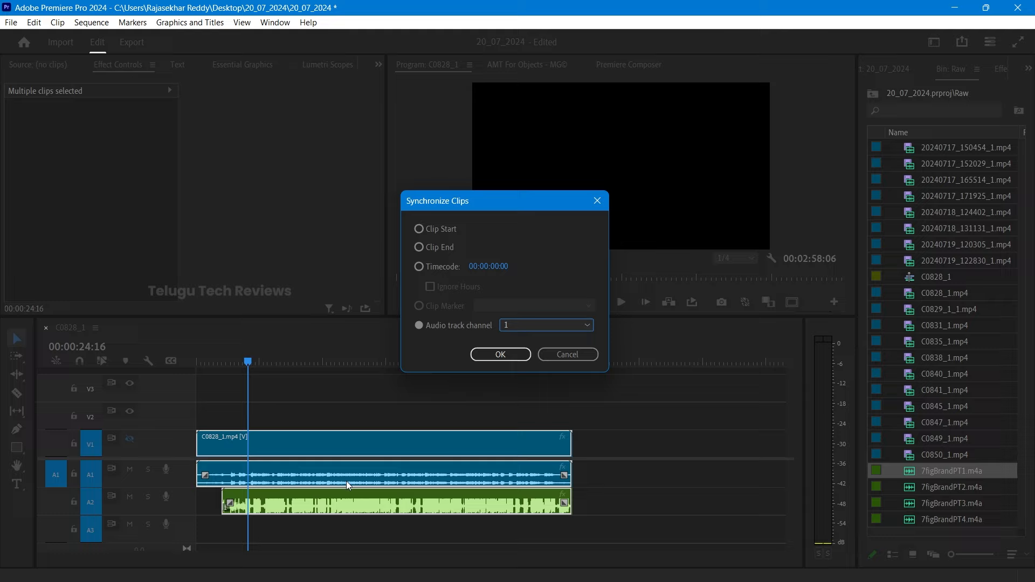
pyautogui.moveTo(298, 483)
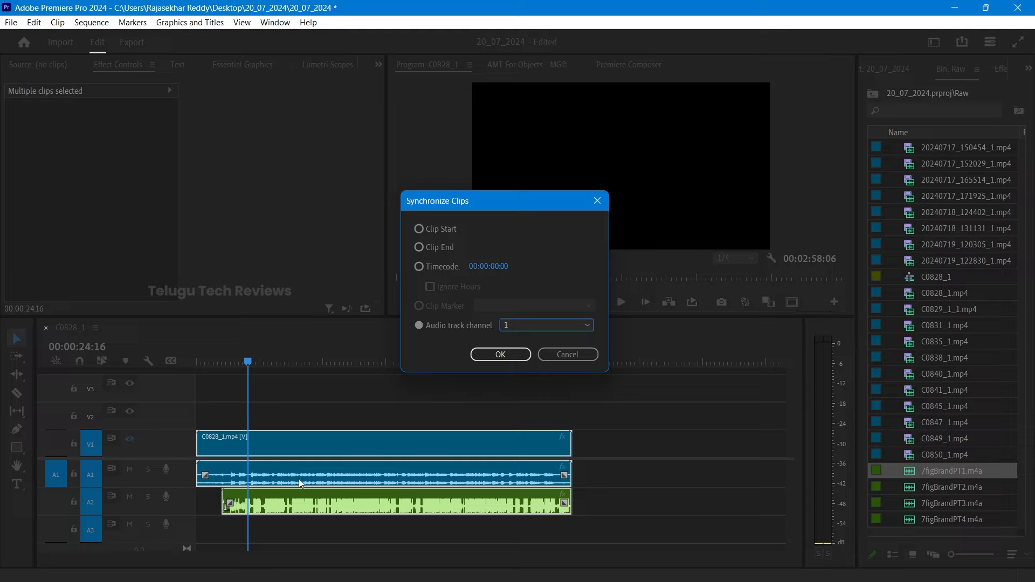
pyautogui.moveTo(411, 282)
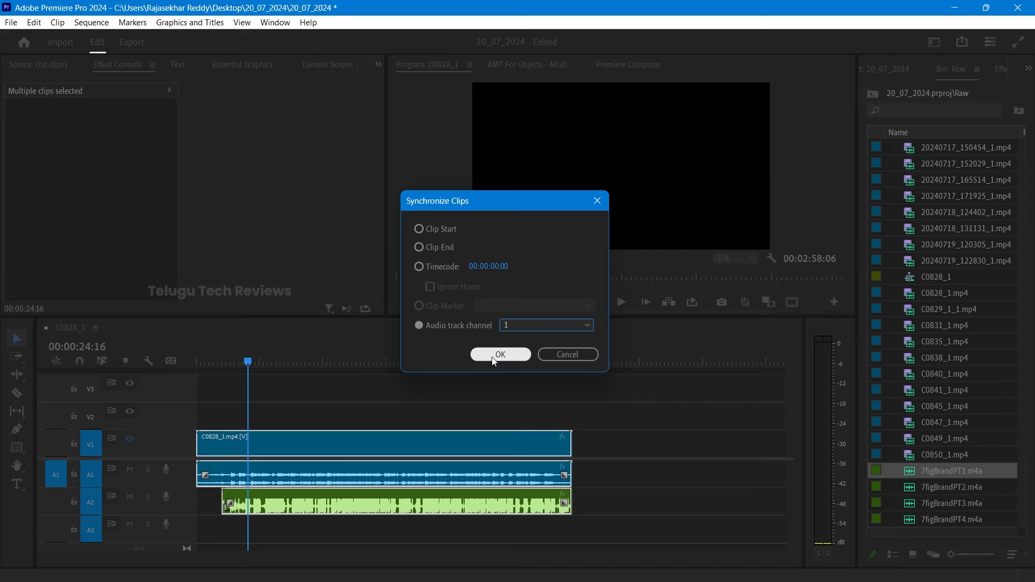
pyautogui.click(499, 355)
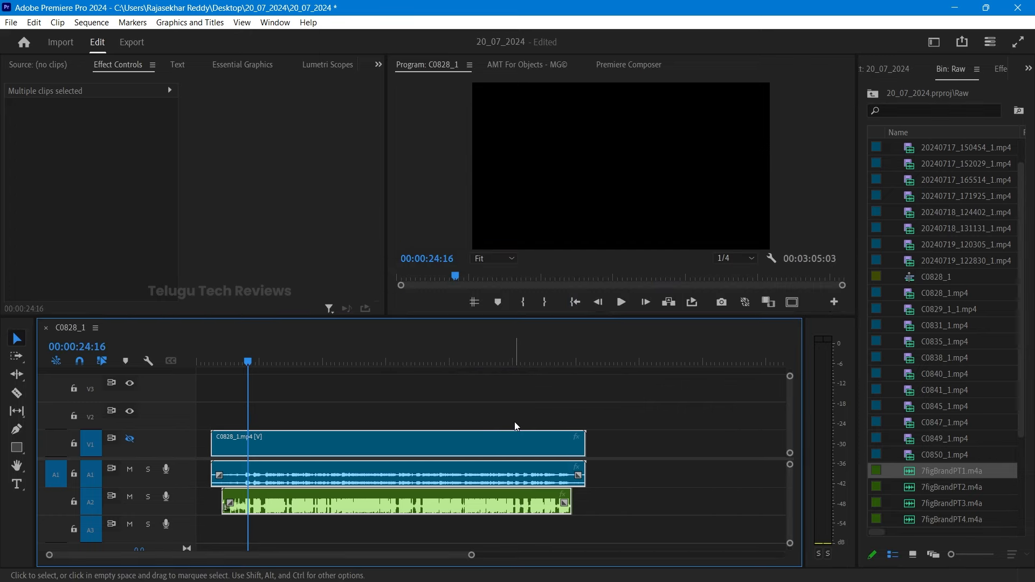
# Select the next camera clip together with the second m4a recording for syncing.
pyautogui.click(297, 449)
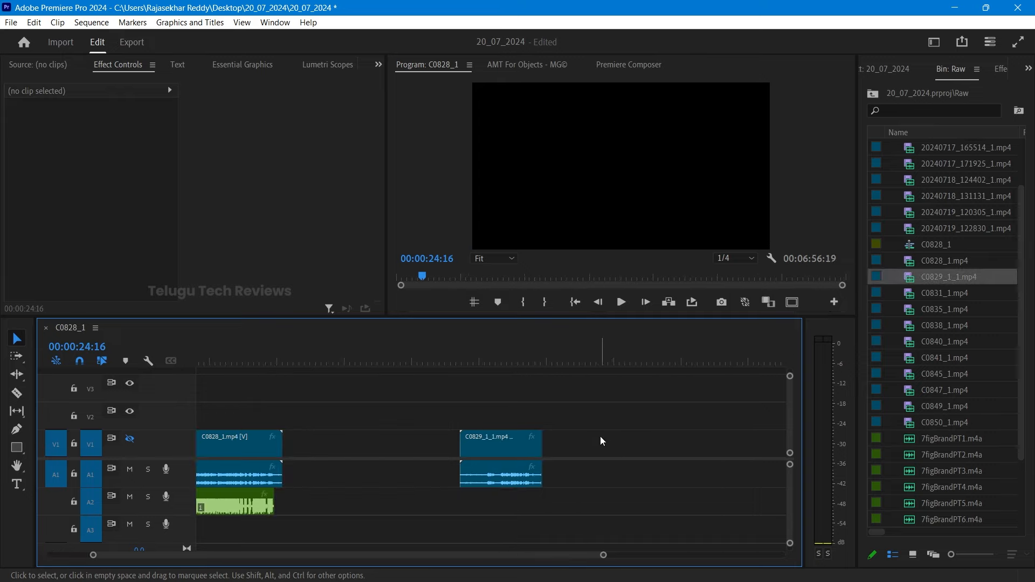
pyautogui.moveTo(951, 454)
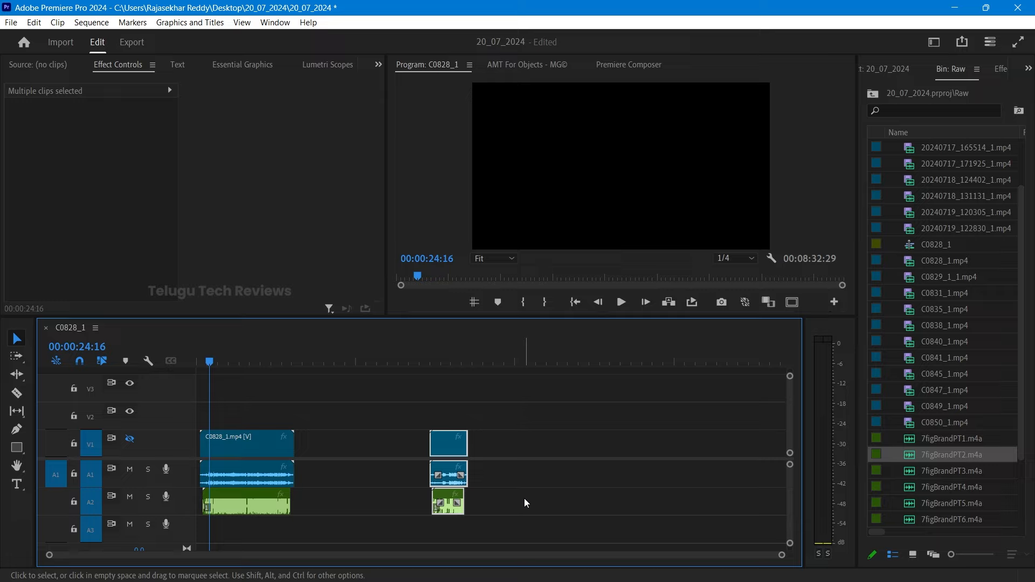
pyautogui.moveTo(542, 490)
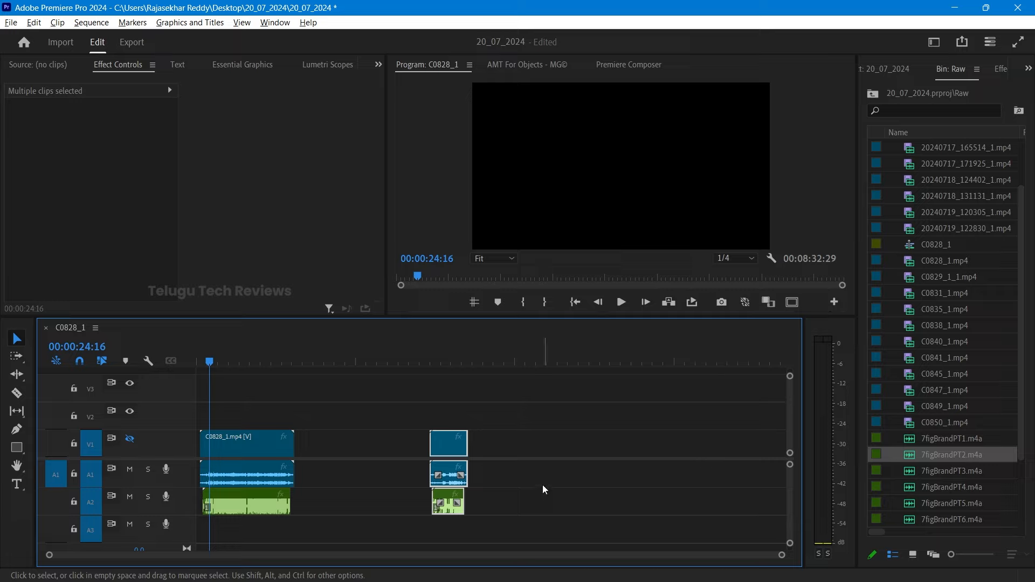
pyautogui.moveTo(750, 402)
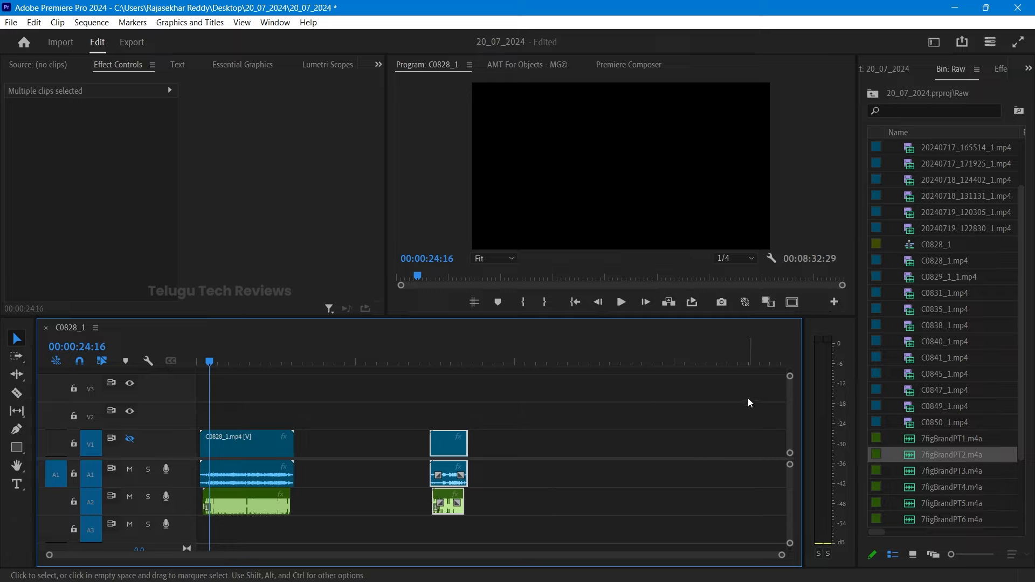
pyautogui.moveTo(933, 268)
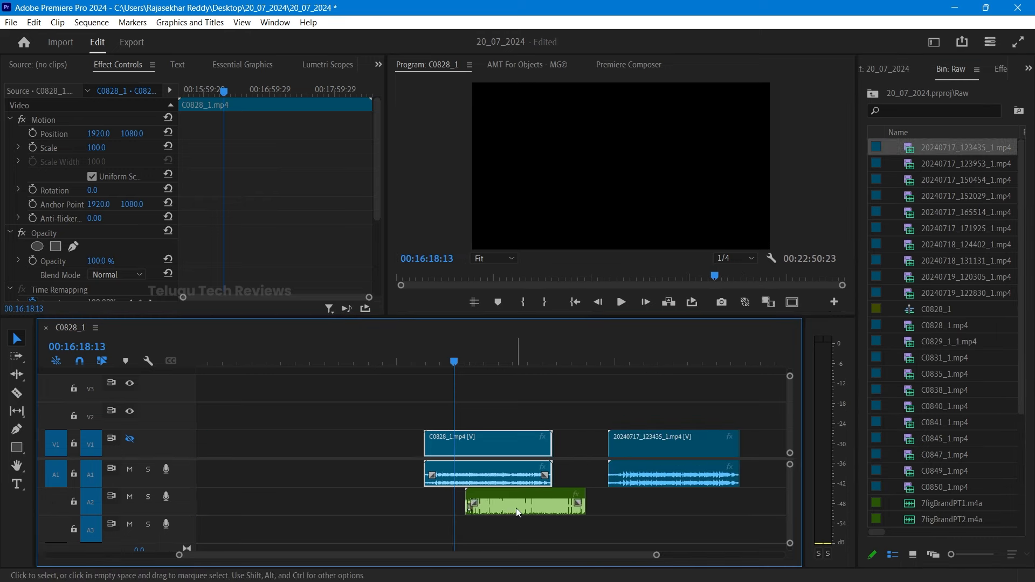
pyautogui.click(486, 442)
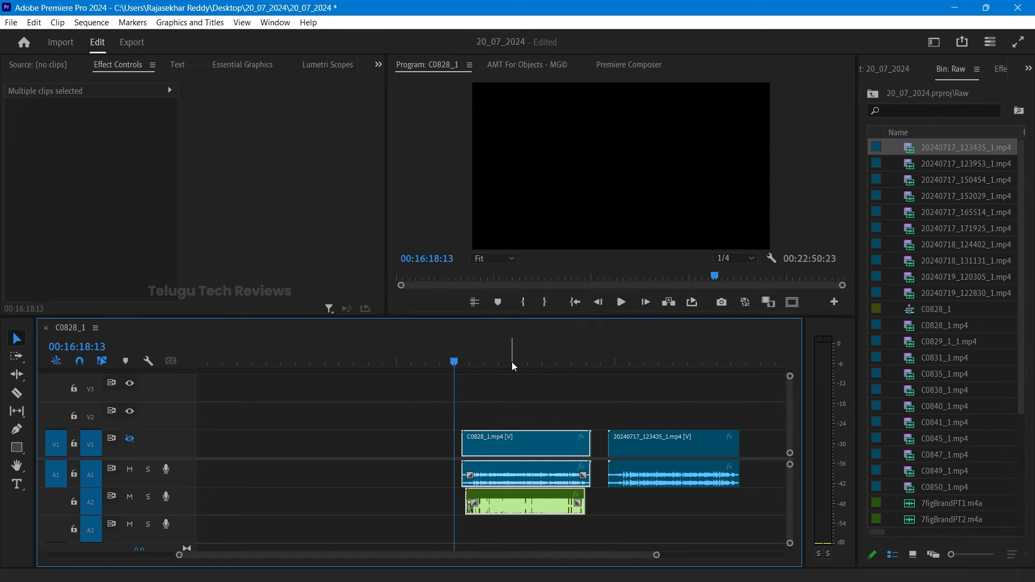
# Synchronize 20240717_123435_1.mp4 stacked above C0828_1.mp4 so both angles start together.
pyautogui.click(525, 502)
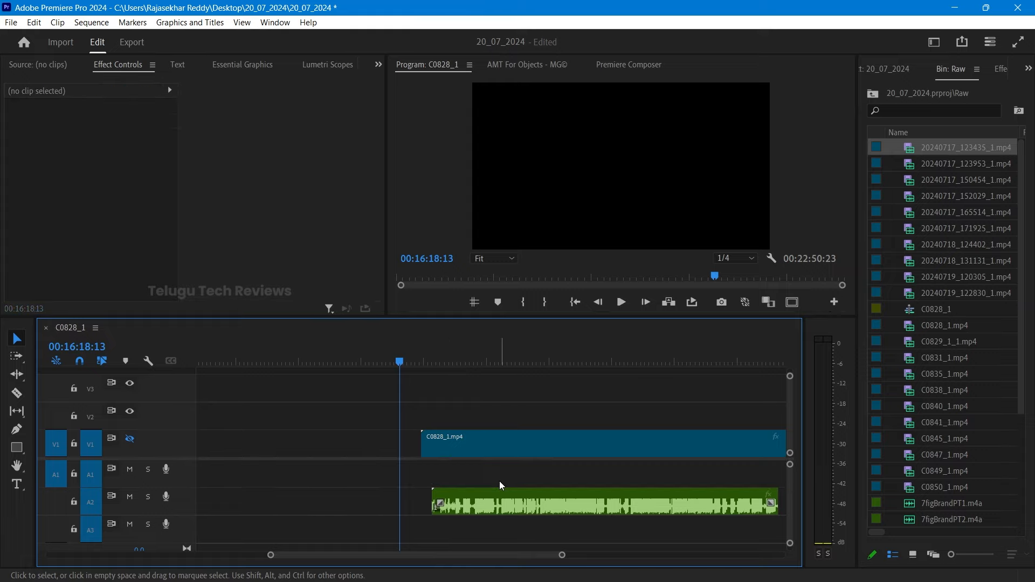
pyautogui.click(600, 443)
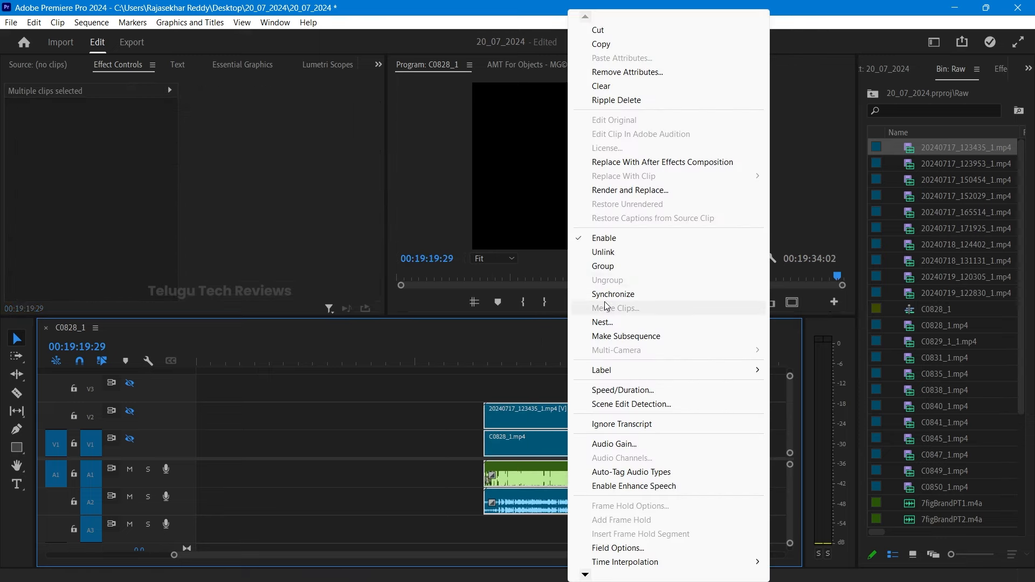
pyautogui.click(612, 294)
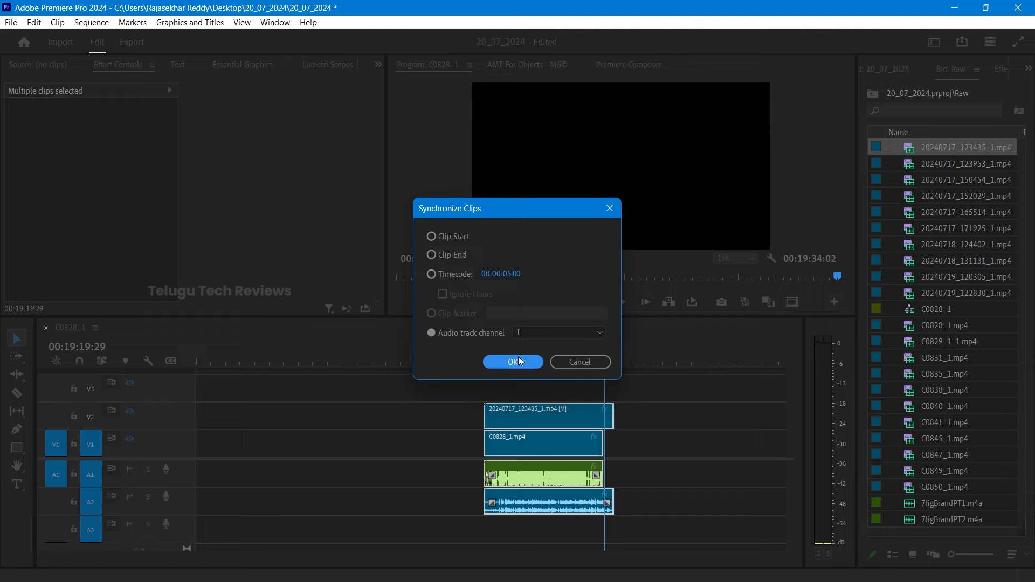
pyautogui.click(513, 362)
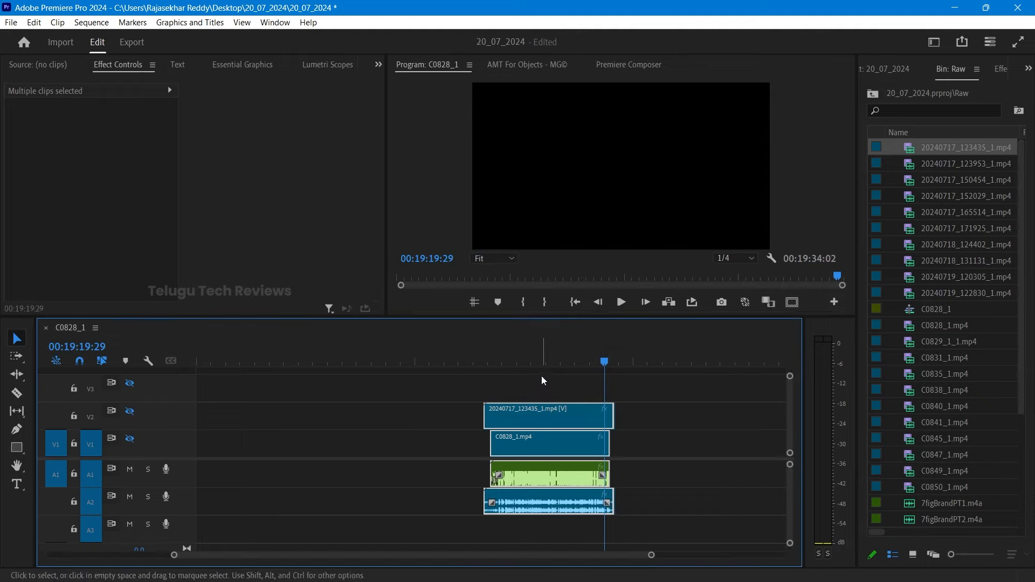
pyautogui.click(538, 362)
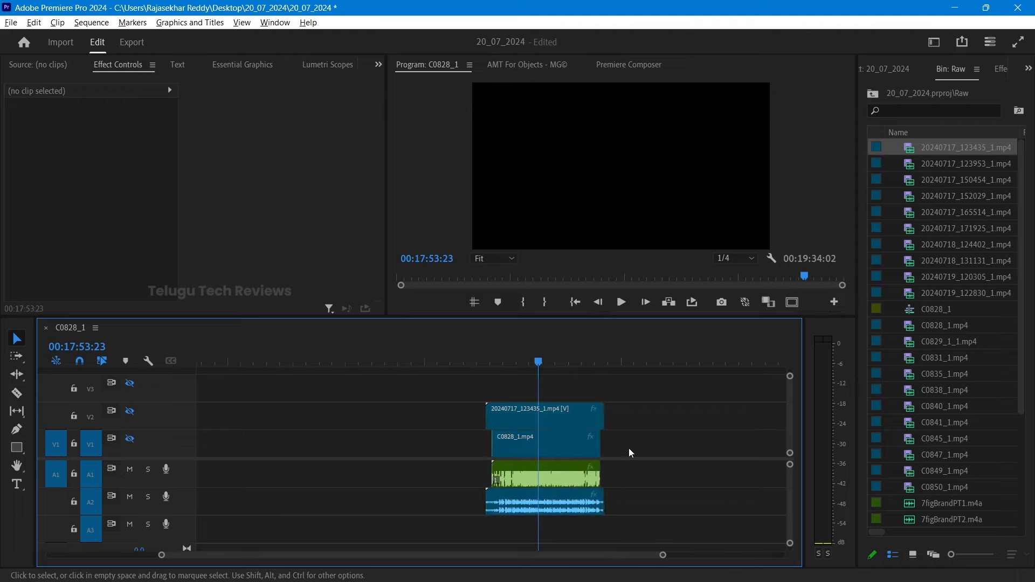